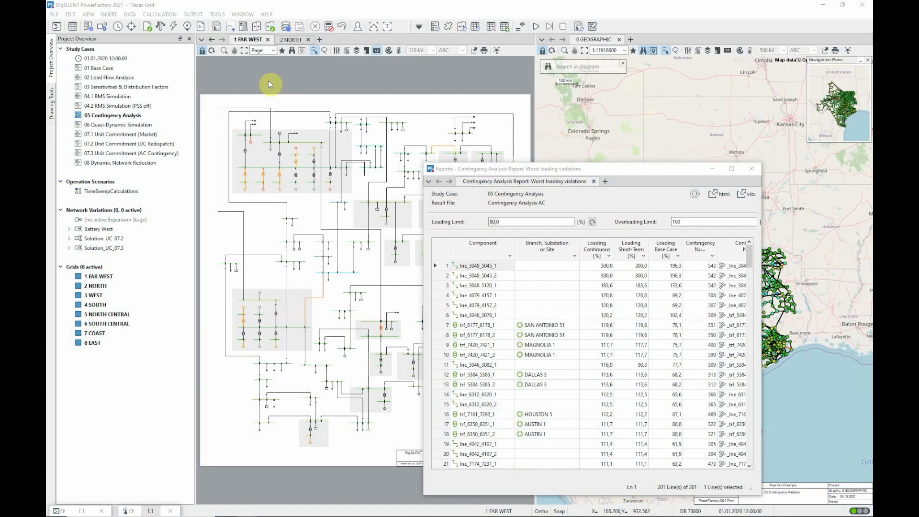
{"action": "mouse_move", "coordinate": [276, 76]}
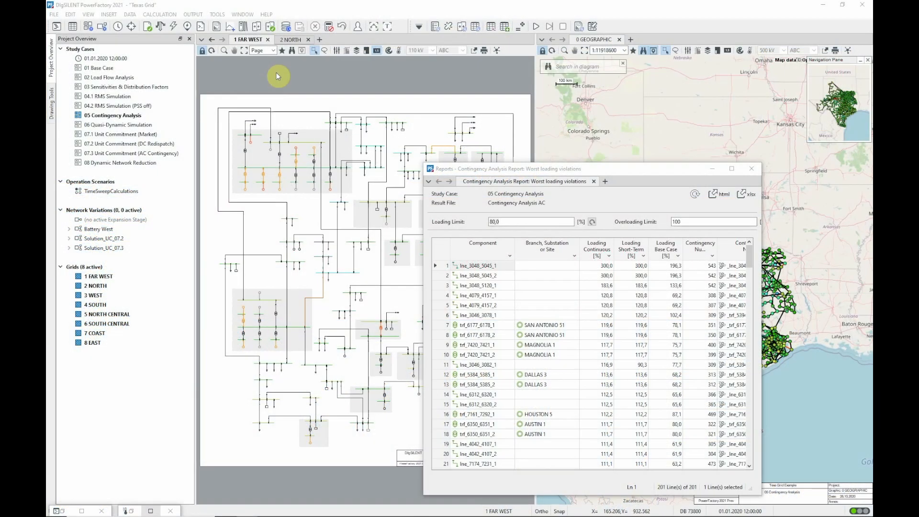
Step: Float the 2 NORTH diagram and dock the contingency report into the same window
{"action": "left_click", "coordinate": [289, 40]}
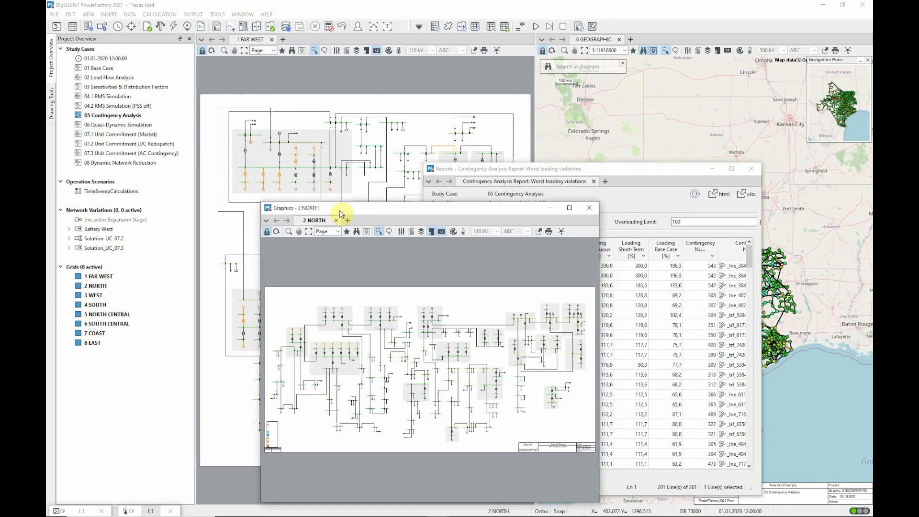
{"action": "left_click", "coordinate": [524, 180]}
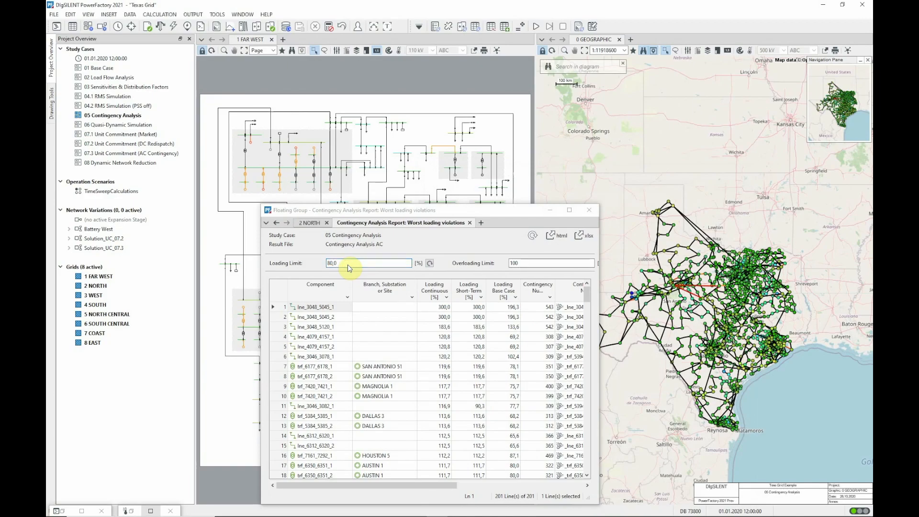
{"action": "left_click", "coordinate": [588, 210]}
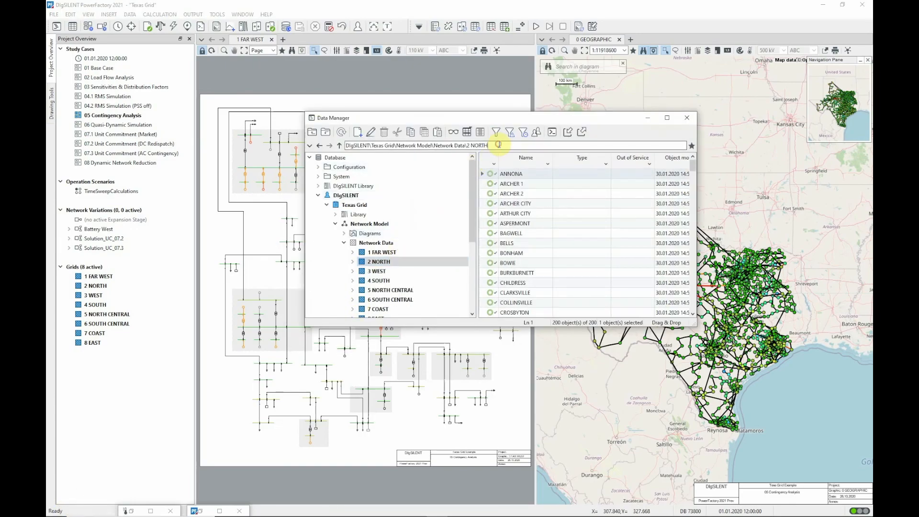
Step: Navigate the Data Manager path to 2 NORTH\SUNSET via autocomplete
{"action": "left_click", "coordinate": [498, 145]}
{"action": "type", "text": "su"}
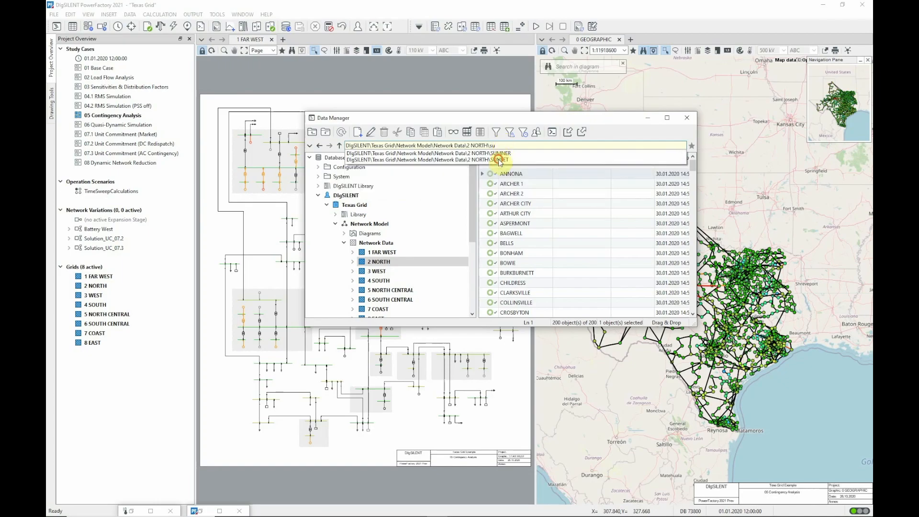
{"action": "left_click", "coordinate": [498, 159]}
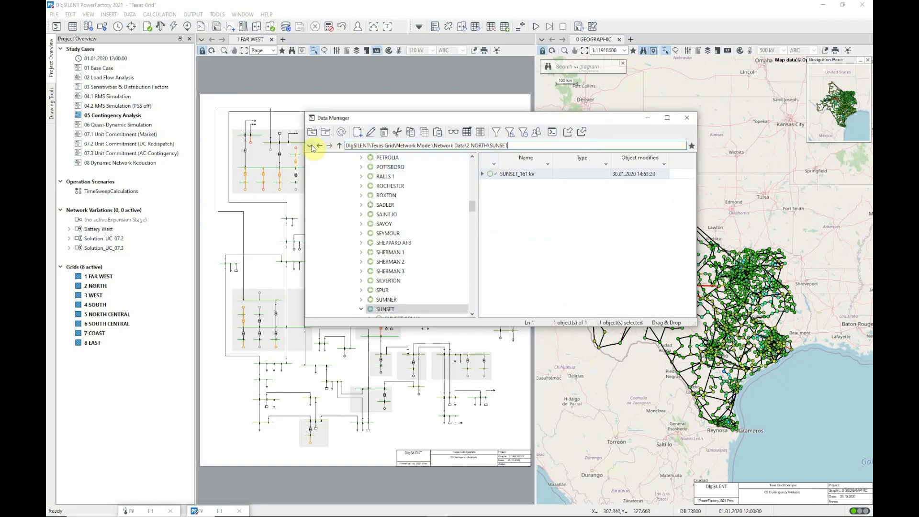
{"action": "left_click", "coordinate": [311, 145]}
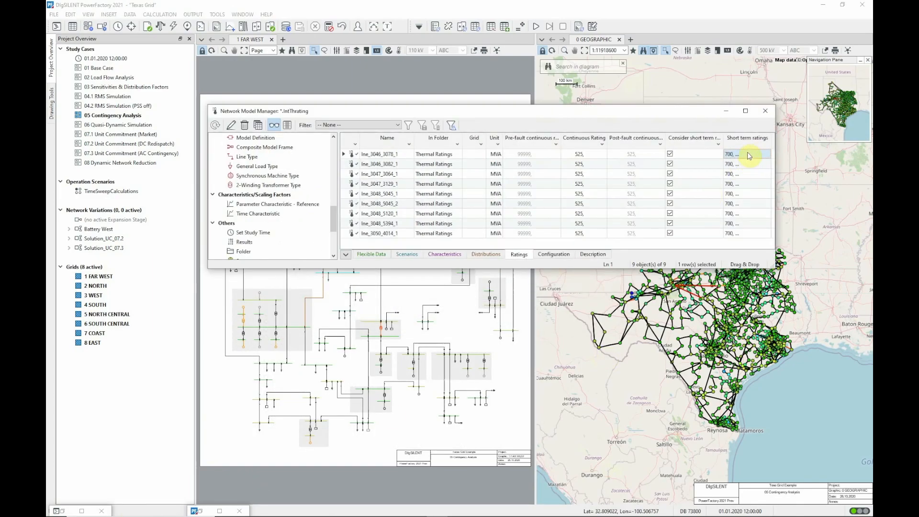
Step: Inspect the line thermal ratings' short-term values in the Network Model Manager
{"action": "left_click", "coordinate": [731, 154]}
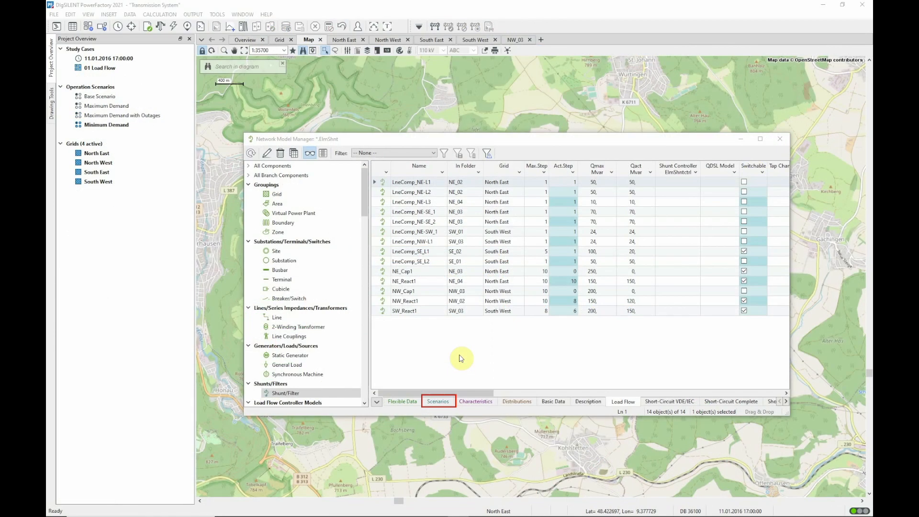
Step: Compare shunt/filter values across the BASE, MAX and MIN operation scenarios
{"action": "left_click", "coordinate": [438, 401]}
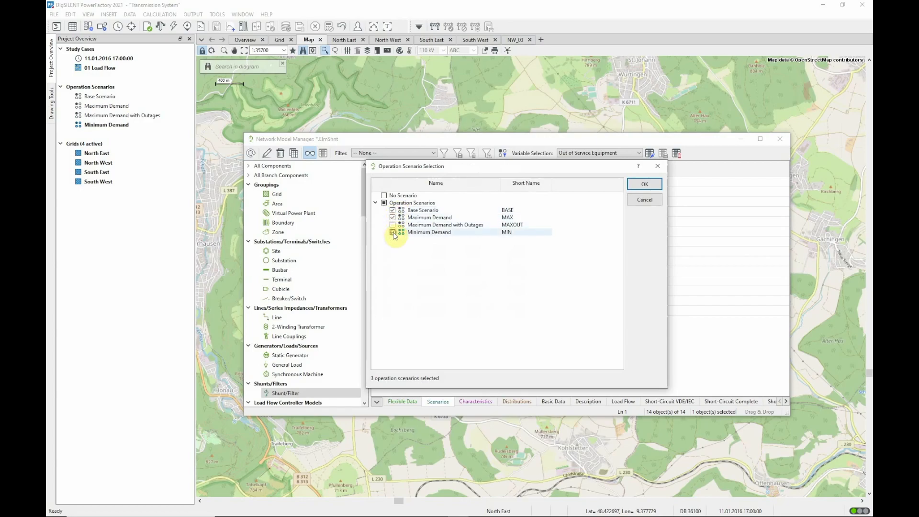
{"action": "left_click", "coordinate": [392, 231]}
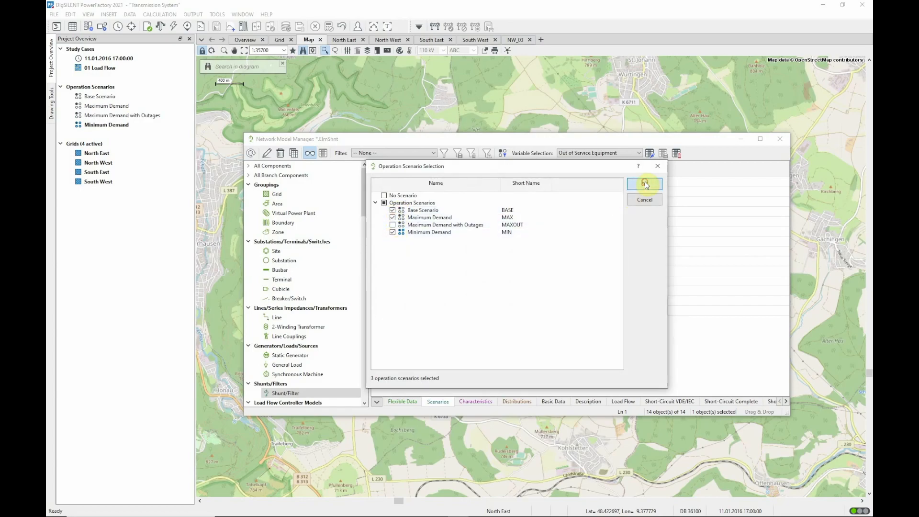
{"action": "left_click", "coordinate": [643, 183]}
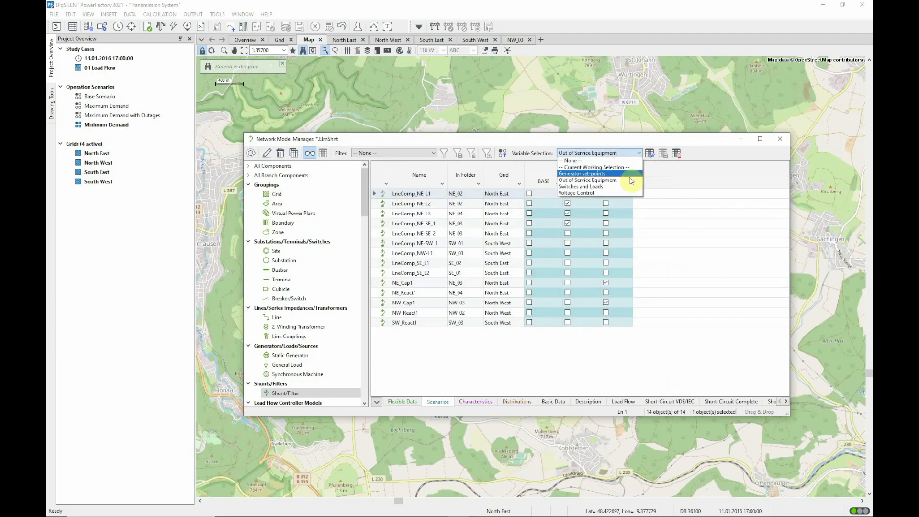
{"action": "left_click", "coordinate": [576, 193]}
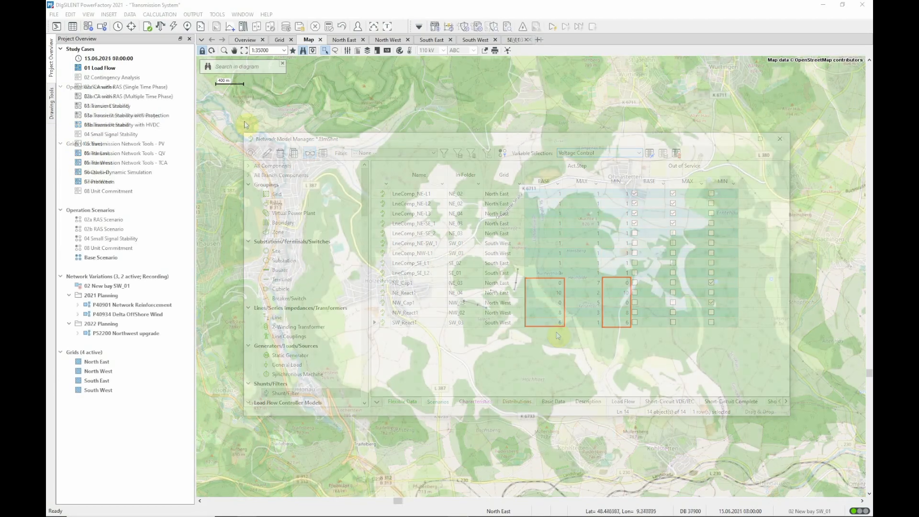
Step: Show the variation timeline in months and inspect an expansion stage's contents
{"action": "left_click", "coordinate": [778, 139]}
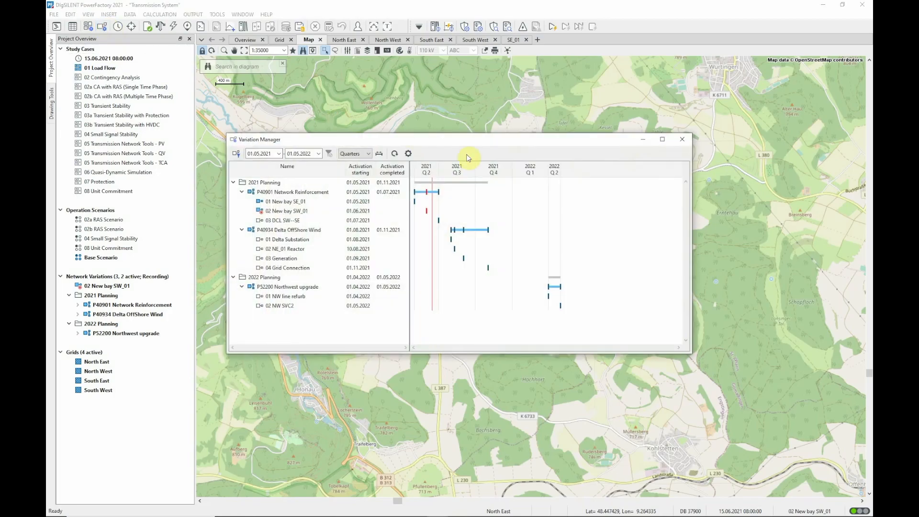
{"action": "mouse_move", "coordinate": [590, 148]}
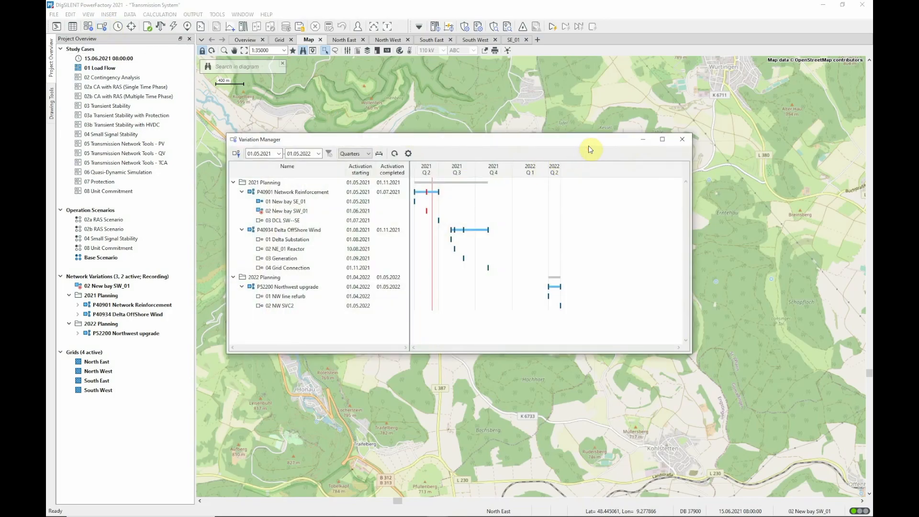
{"action": "mouse_move", "coordinate": [357, 144]}
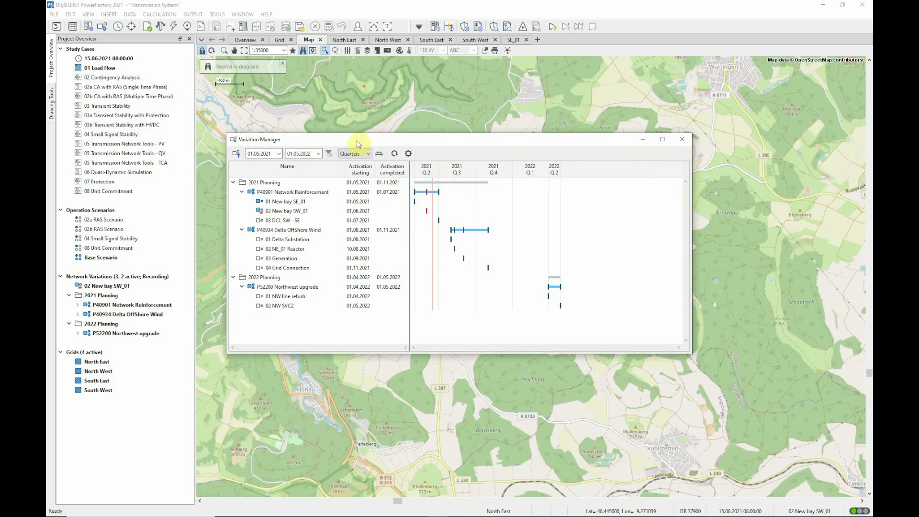
{"action": "left_click", "coordinate": [367, 153]}
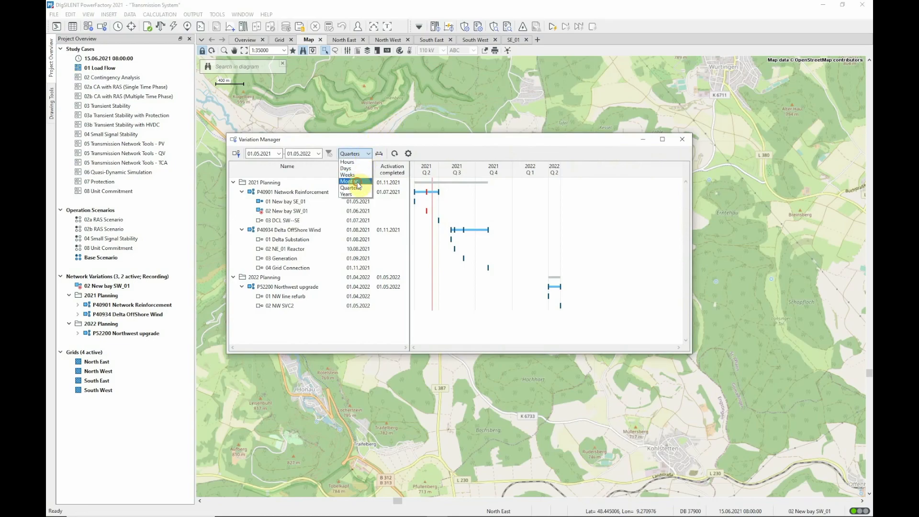
{"action": "left_click", "coordinate": [347, 181]}
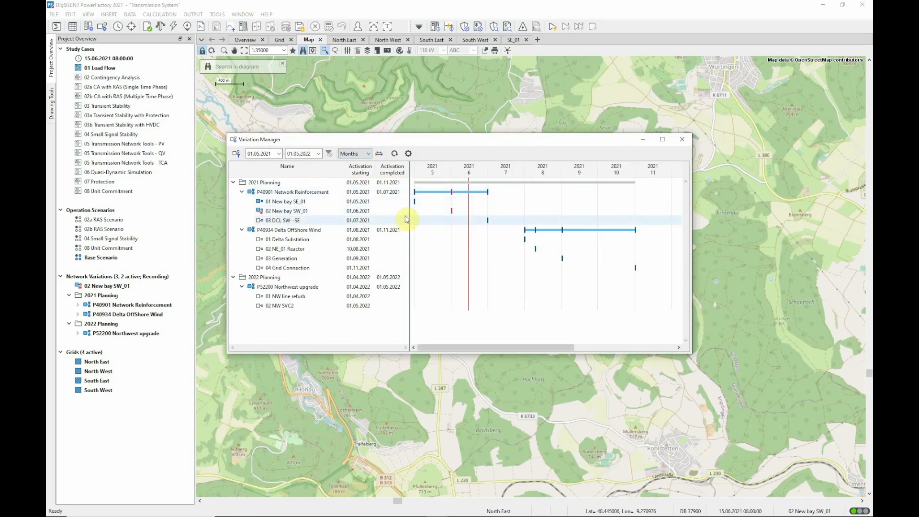
{"action": "double_click", "coordinate": [286, 201]}
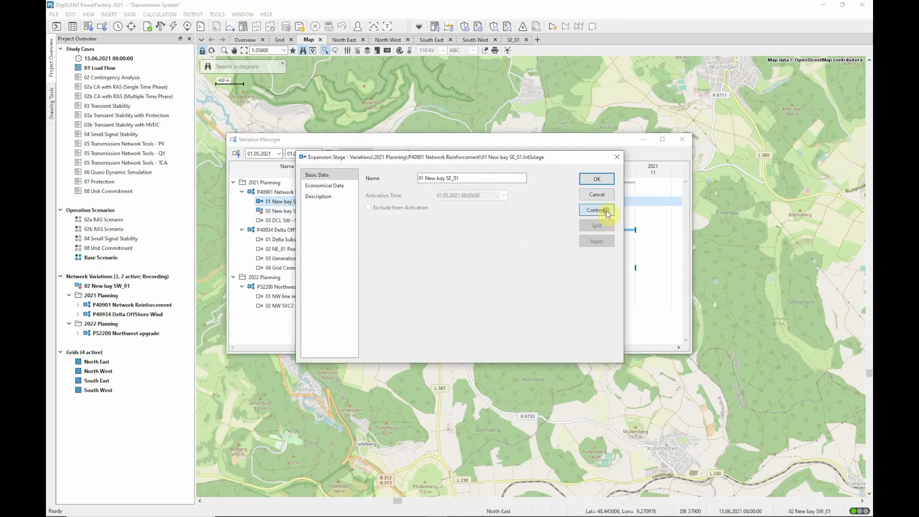
{"action": "left_click", "coordinate": [596, 209]}
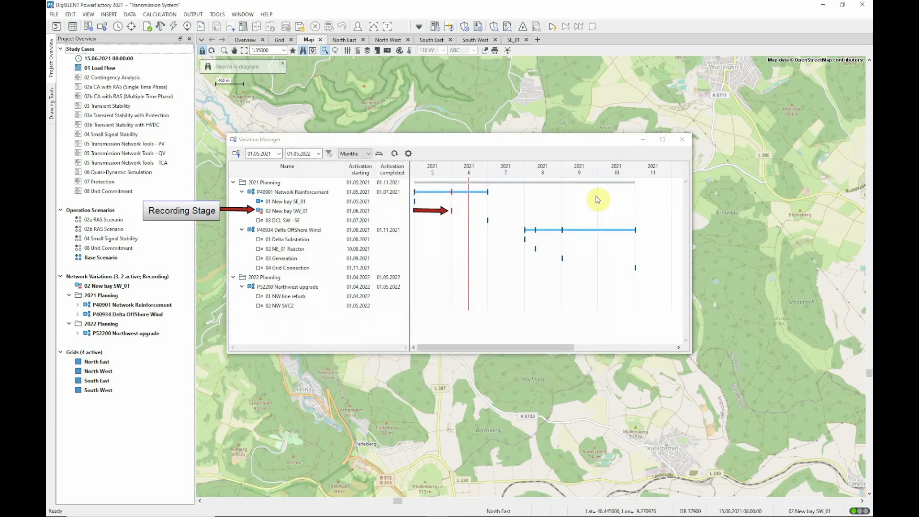
Step: Set the study time to 15.07.2021 from the timeline
{"action": "left_click", "coordinate": [469, 229]}
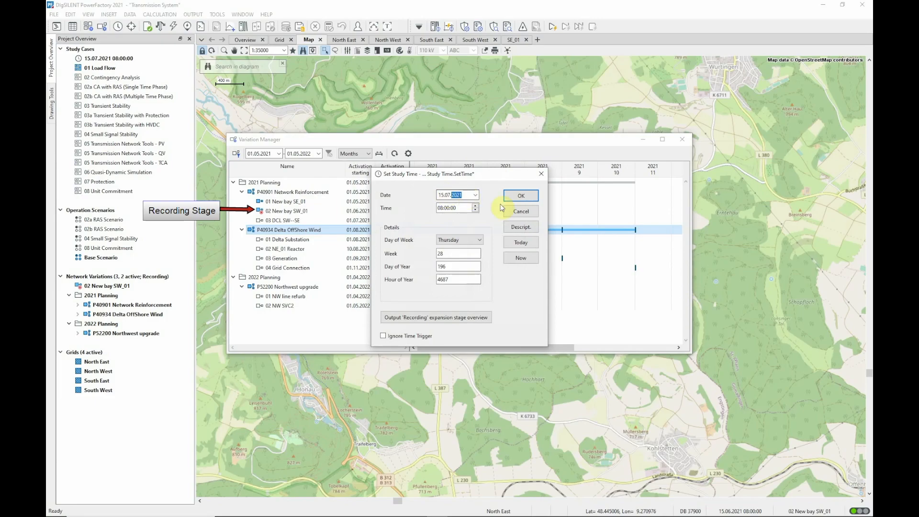
{"action": "left_click", "coordinate": [520, 195]}
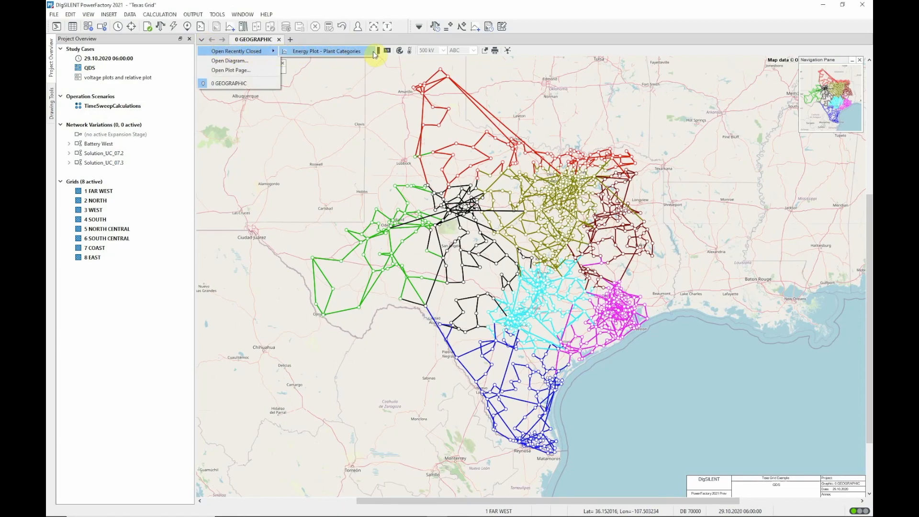
Step: Reopen the recently closed Energy Plot - Plant Categories
{"action": "left_click", "coordinate": [325, 51]}
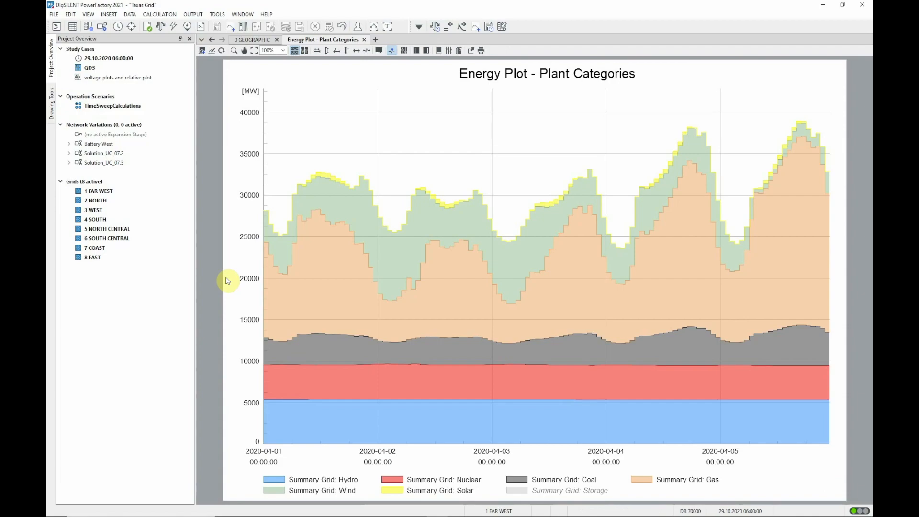
{"action": "mouse_move", "coordinate": [324, 222]}
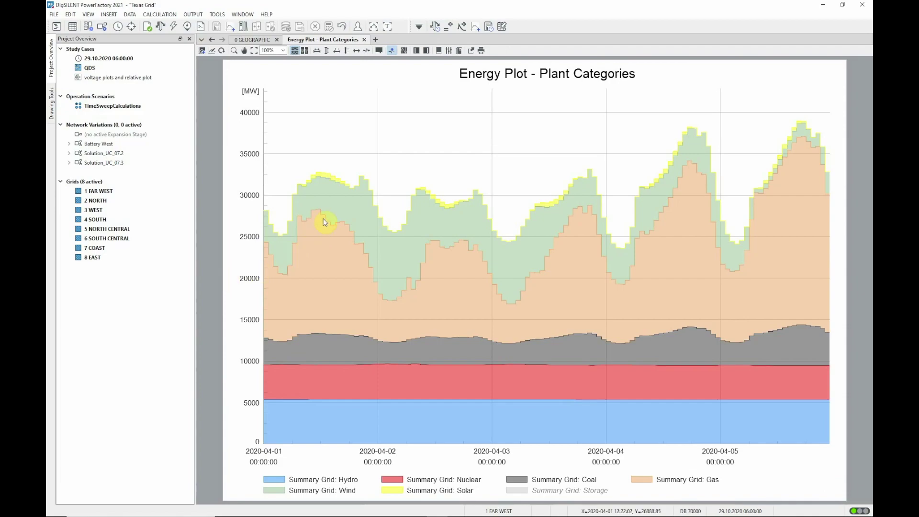
{"action": "mouse_move", "coordinate": [321, 325]}
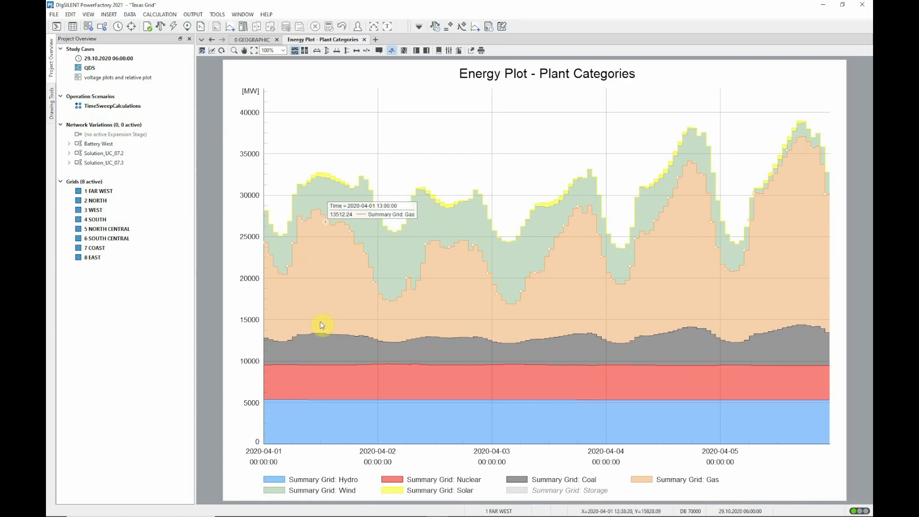
{"action": "mouse_move", "coordinate": [315, 335]}
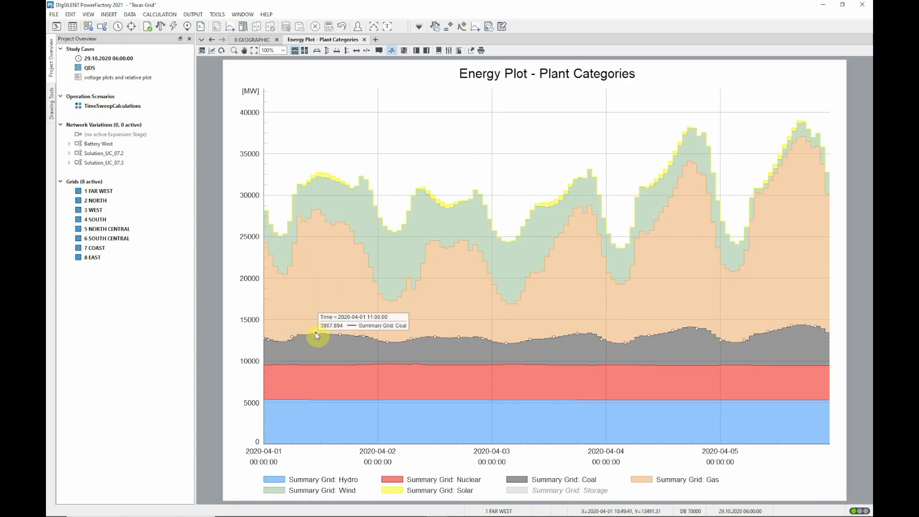
{"action": "mouse_move", "coordinate": [376, 133]}
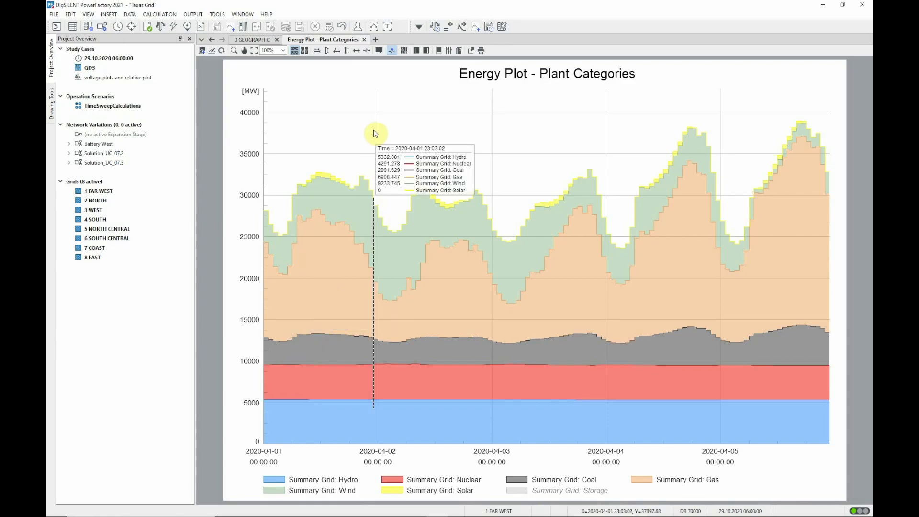
{"action": "mouse_move", "coordinate": [431, 129]}
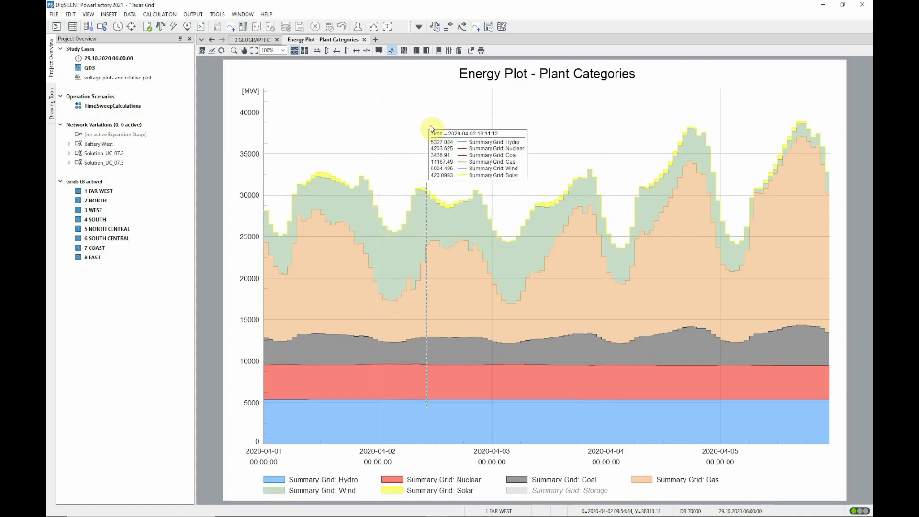
{"action": "mouse_move", "coordinate": [458, 123]}
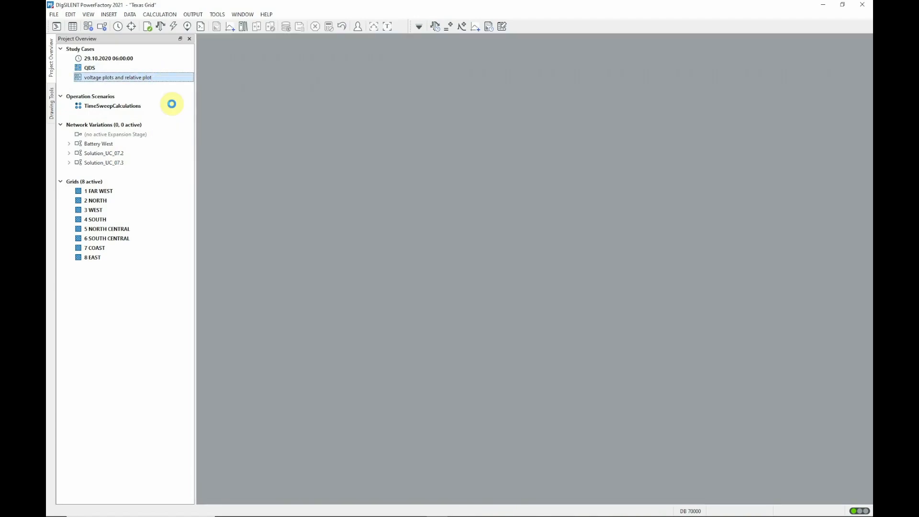
Step: Activate 'voltage plots and relative plot' and move the WADSWORTH 0 curve to the foreground
{"action": "double_click", "coordinate": [117, 77]}
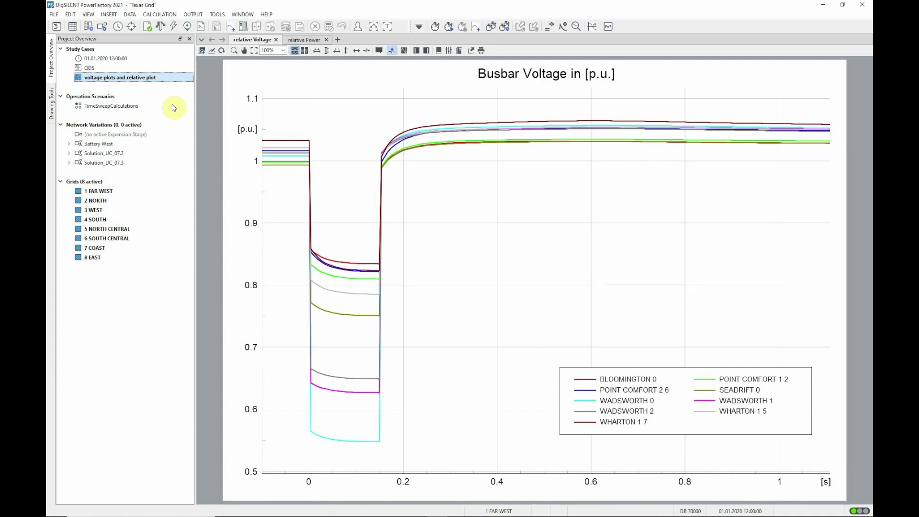
{"action": "mouse_move", "coordinate": [307, 332]}
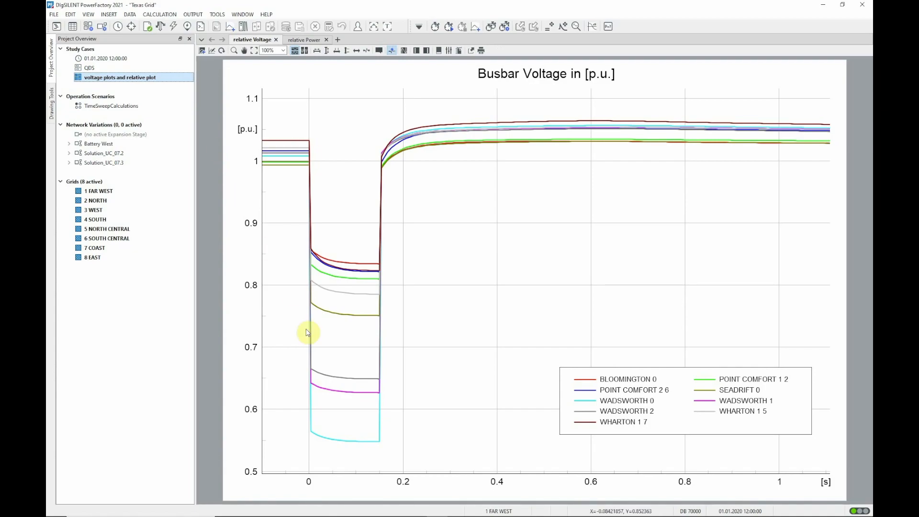
{"action": "right_click", "coordinate": [308, 332]}
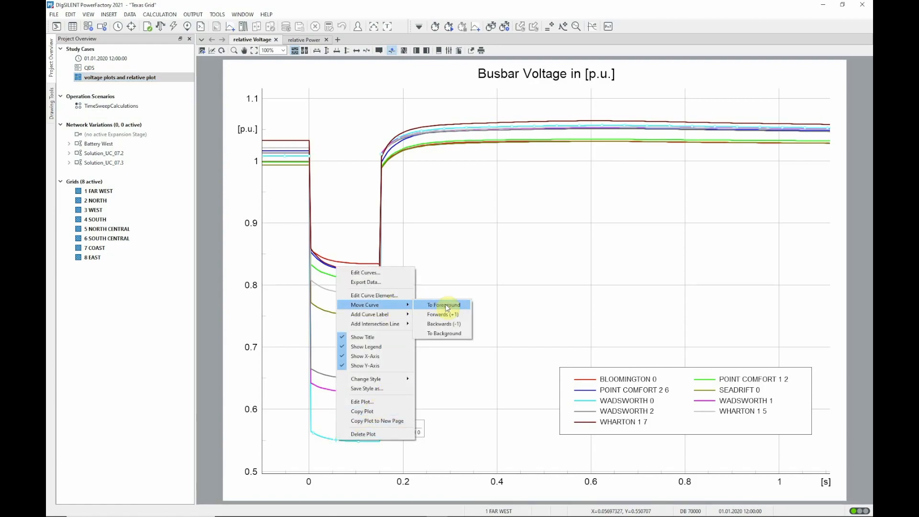
{"action": "left_click", "coordinate": [443, 305]}
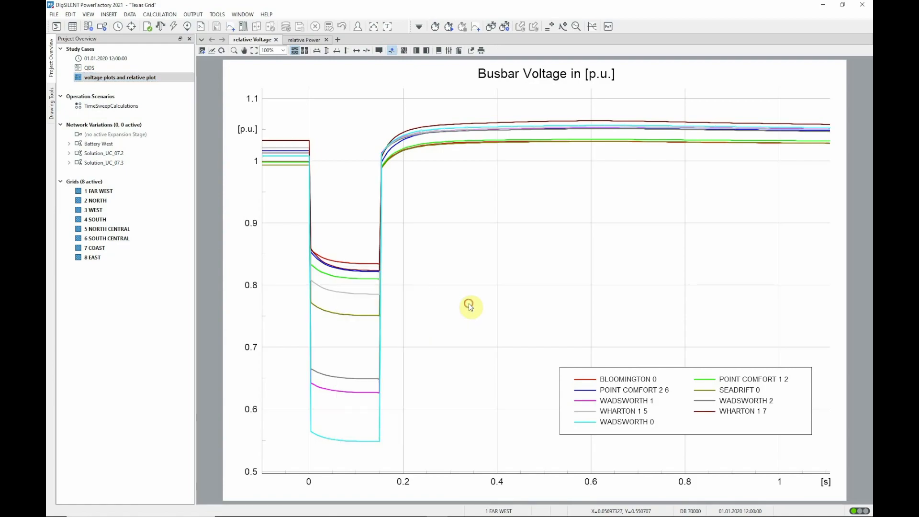
{"action": "mouse_move", "coordinate": [330, 432]}
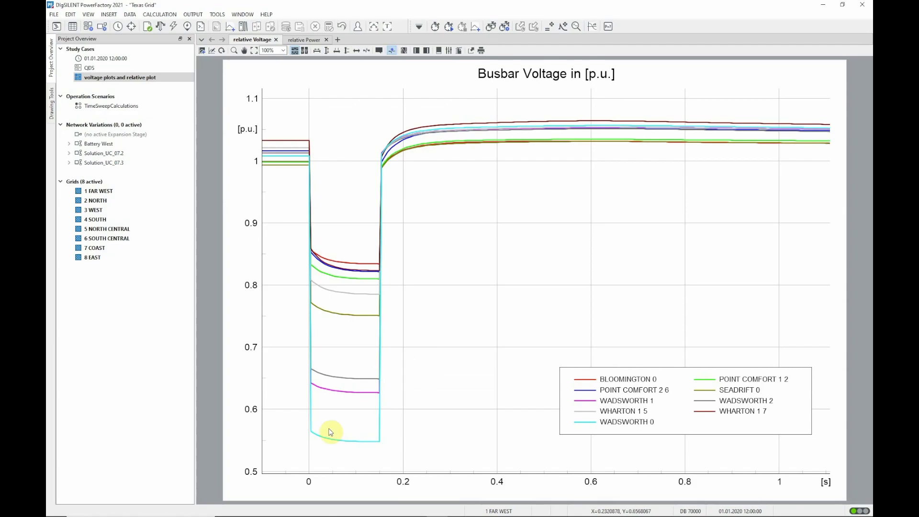
{"action": "mouse_move", "coordinate": [210, 452]}
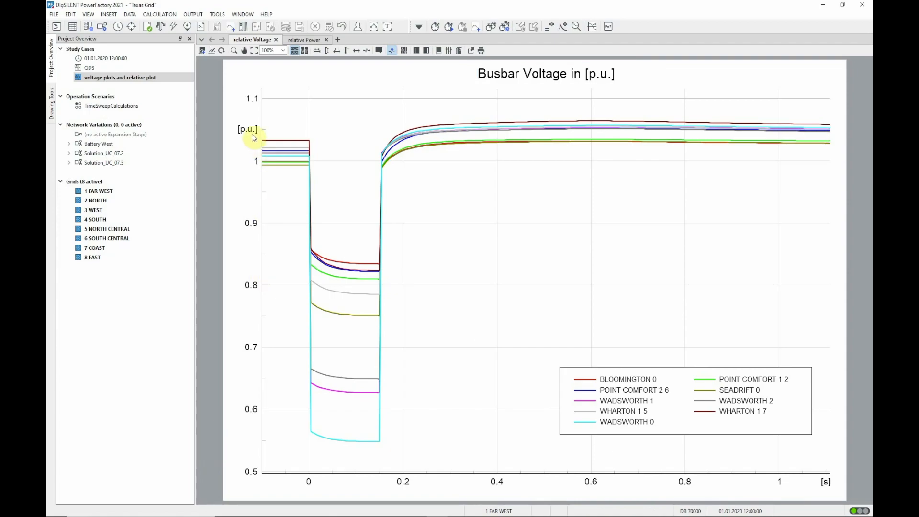
Step: View the busbar voltage plot's y-axis Tick Format settings
{"action": "double_click", "coordinate": [247, 129]}
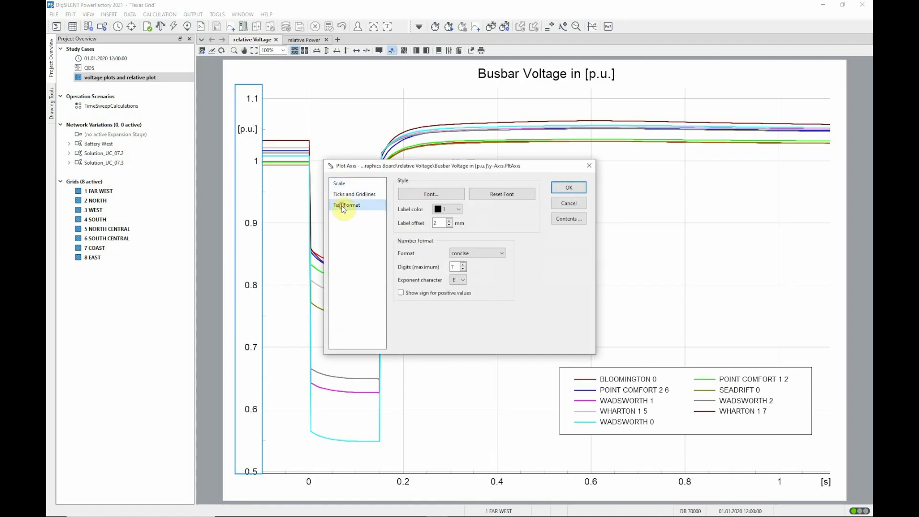
{"action": "left_click", "coordinate": [430, 194]}
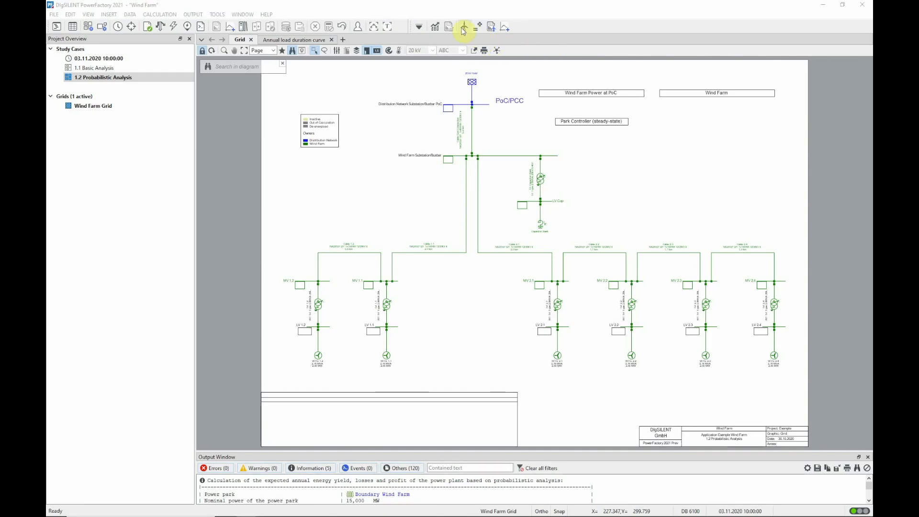
Step: Run through probabilistic Power Park Energy Analysis and bring up the report options
{"action": "left_click", "coordinate": [463, 27]}
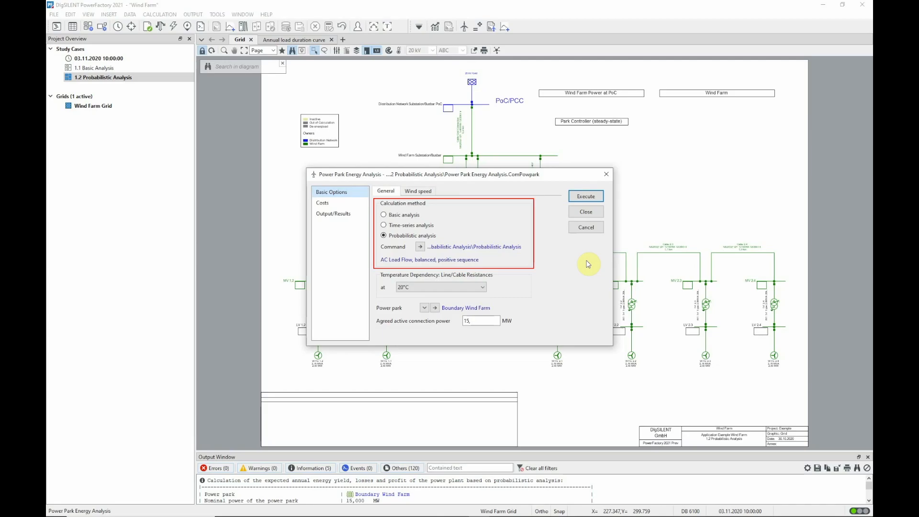
{"action": "left_click", "coordinate": [585, 211]}
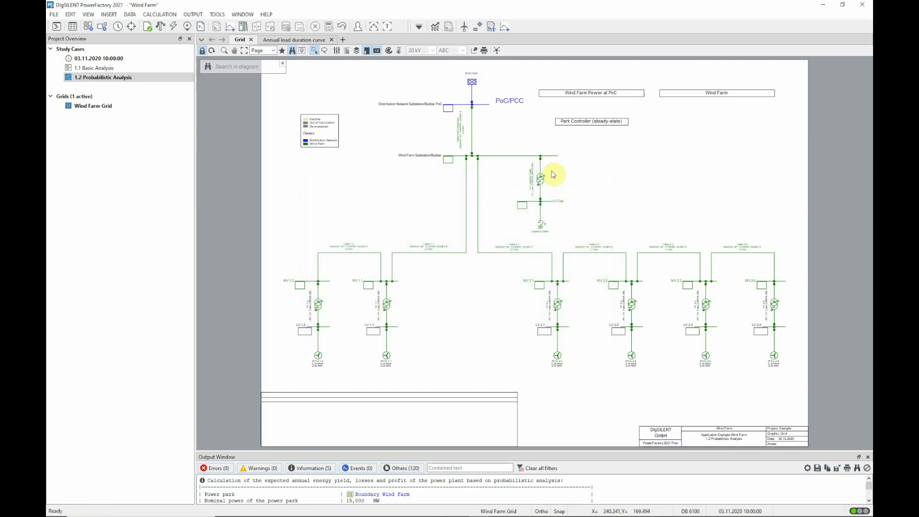
{"action": "left_click", "coordinate": [494, 27]}
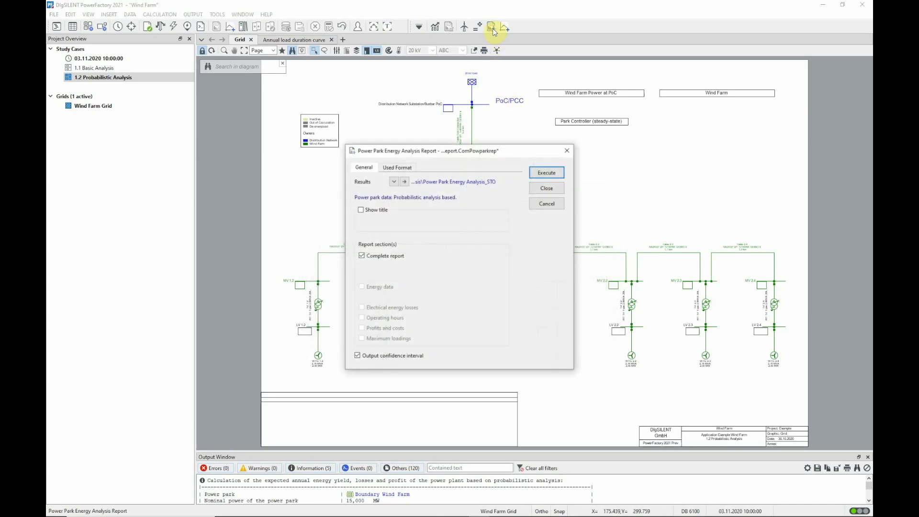
{"action": "mouse_move", "coordinate": [525, 42]}
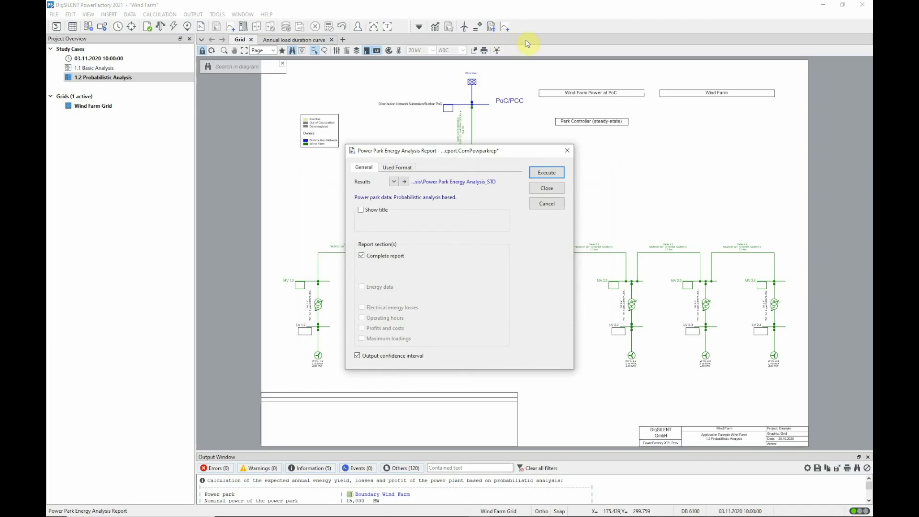
Step: Generate the energy analysis report, view the annual load duration curve, then switch projects
{"action": "left_click", "coordinate": [545, 187]}
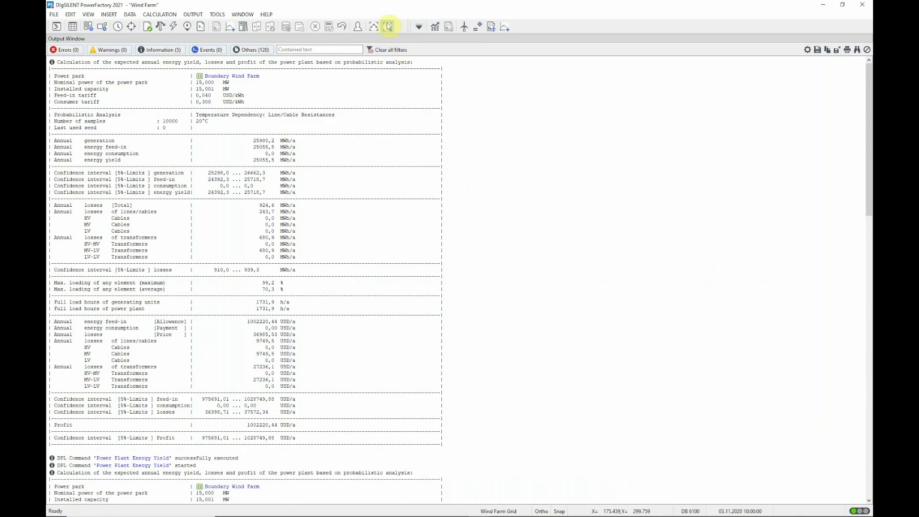
{"action": "left_click", "coordinate": [387, 25]}
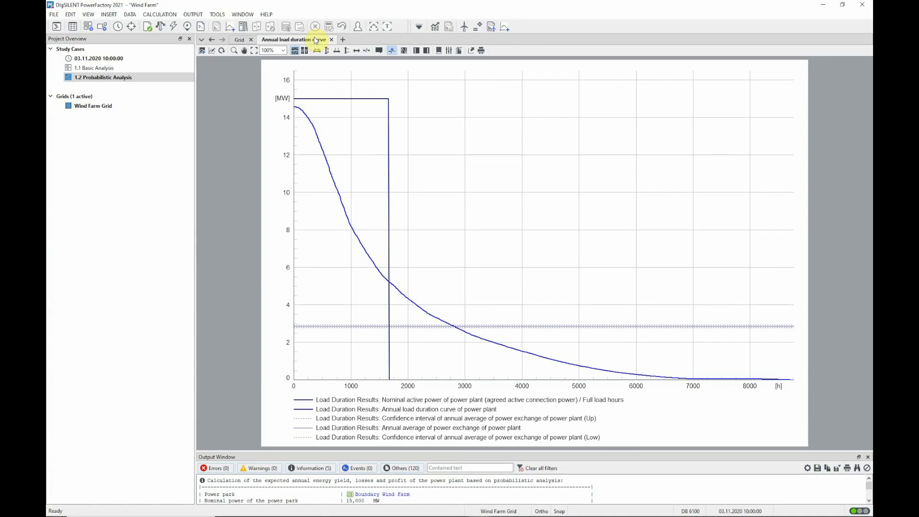
{"action": "right_click", "coordinate": [93, 68]}
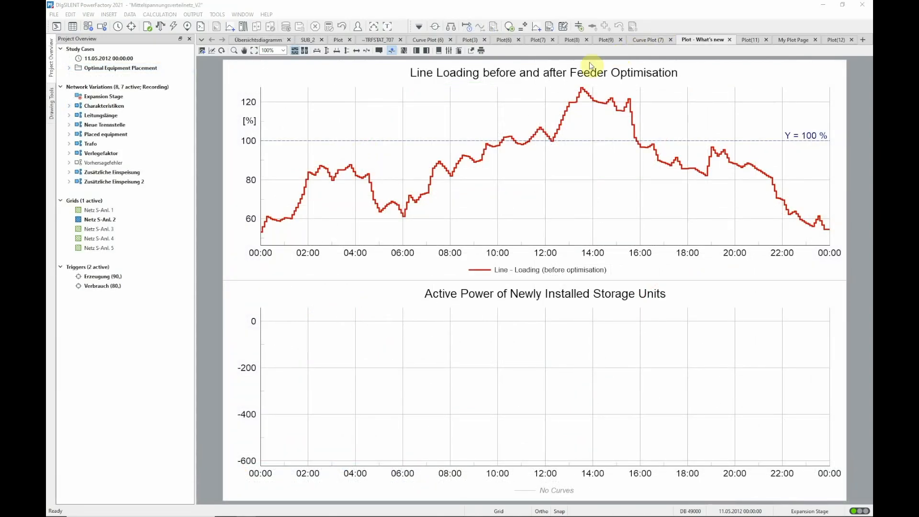
Step: Open Optimal Equipment Placement and keep storage models as the equipment type
{"action": "left_click", "coordinate": [120, 67]}
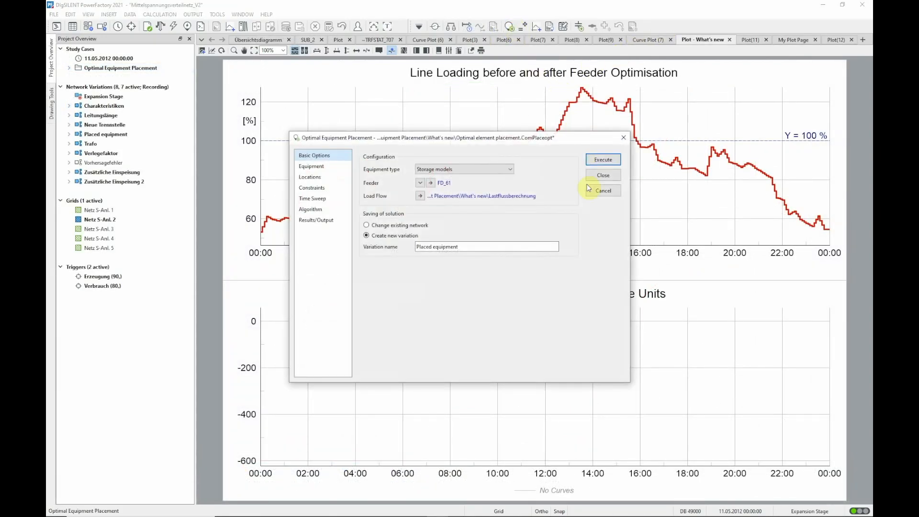
{"action": "mouse_move", "coordinate": [537, 272]}
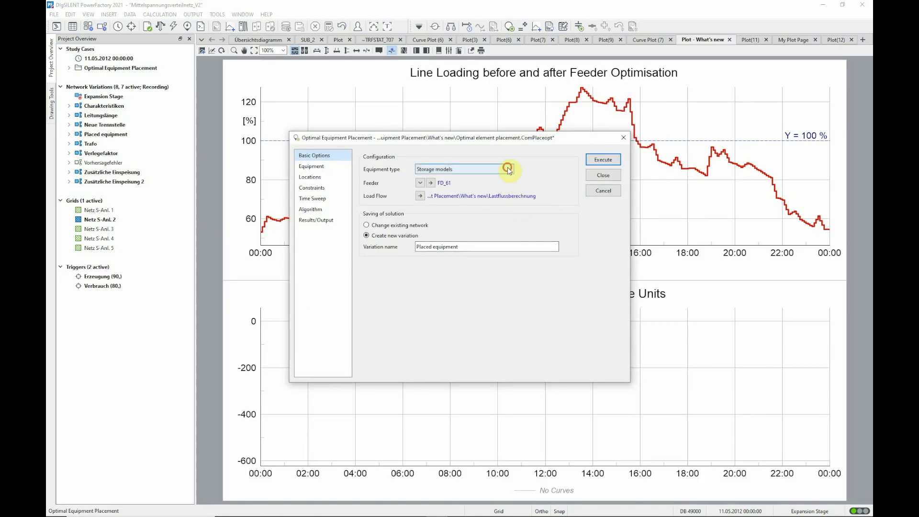
{"action": "left_click", "coordinate": [509, 169]}
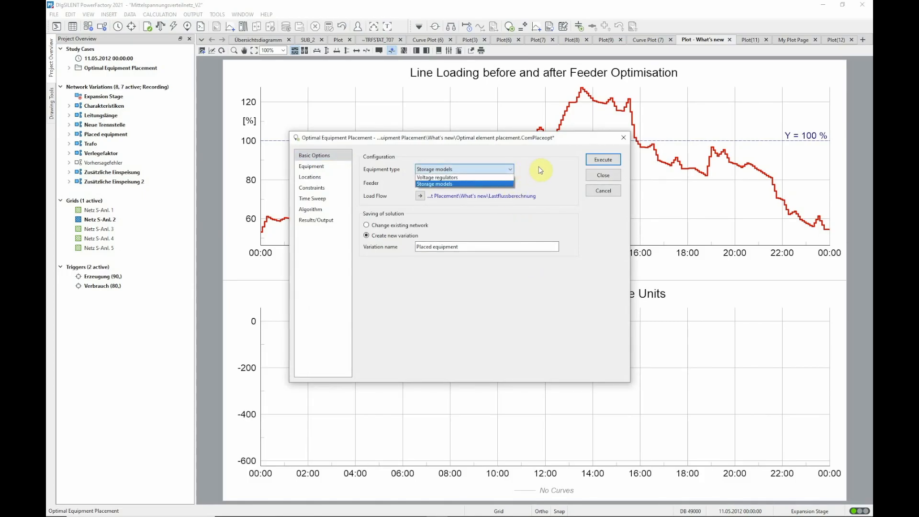
{"action": "left_click", "coordinate": [435, 184]}
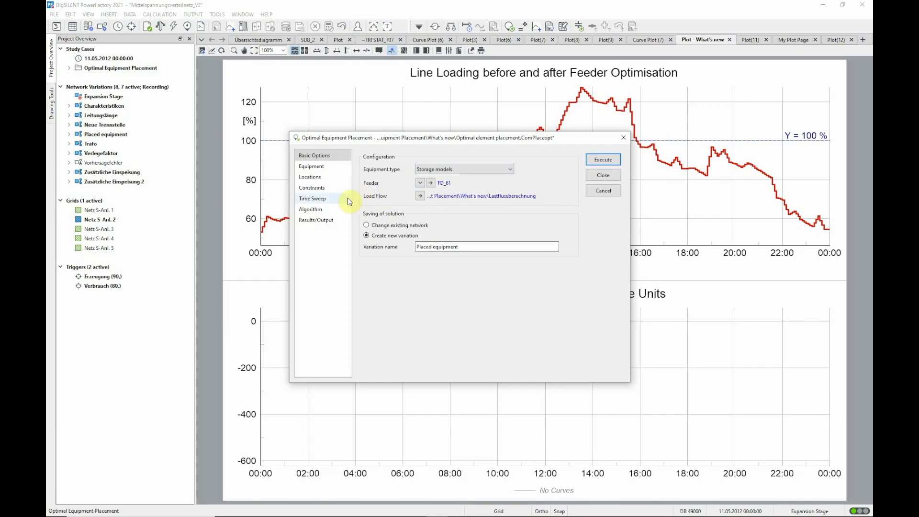
Step: Check the voltage limit constraint option, leave it disabled, and return to Basic Options
{"action": "left_click", "coordinate": [311, 187]}
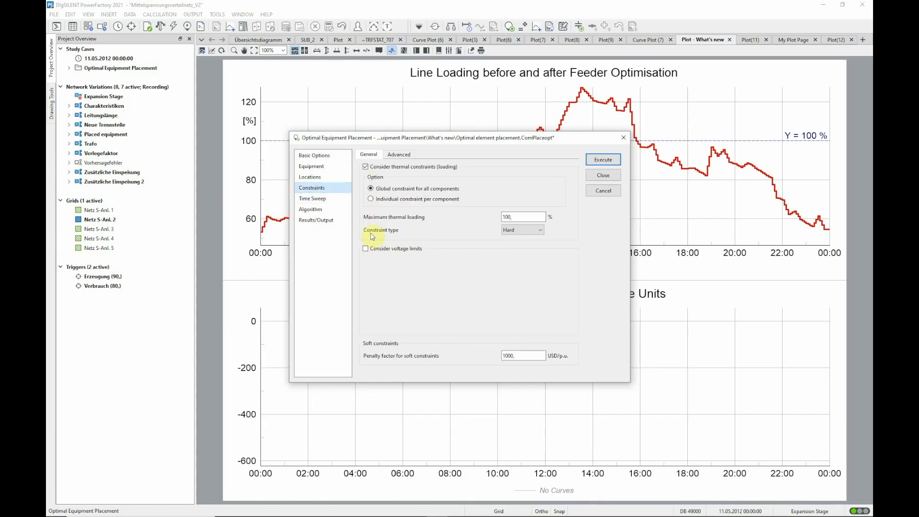
{"action": "left_click", "coordinate": [365, 248]}
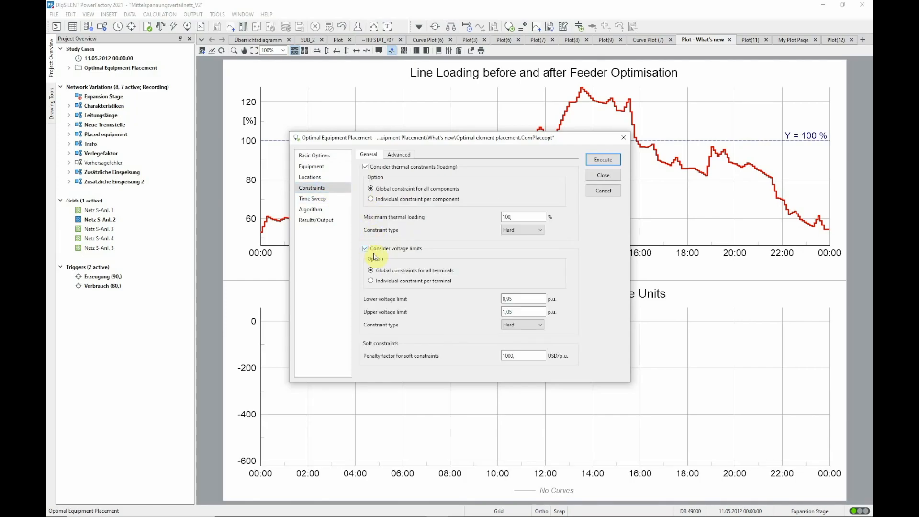
{"action": "left_click", "coordinate": [365, 248]}
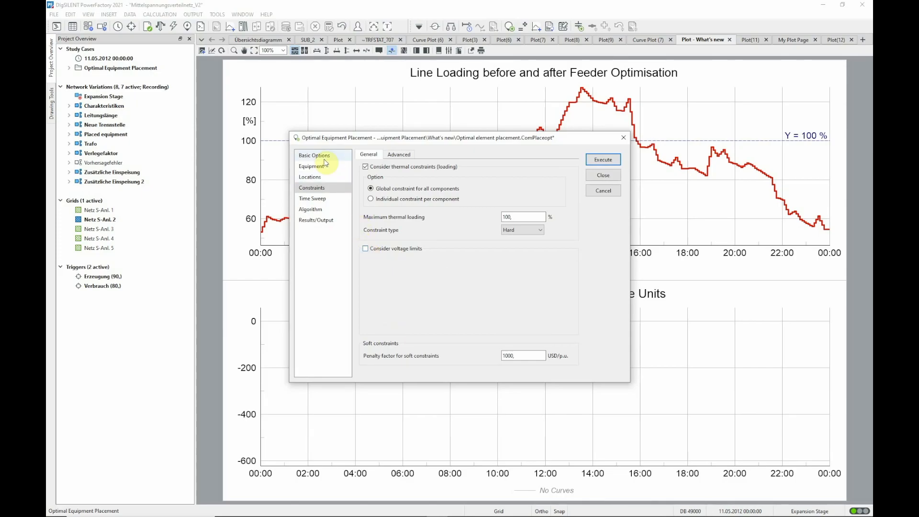
{"action": "left_click", "coordinate": [314, 155]}
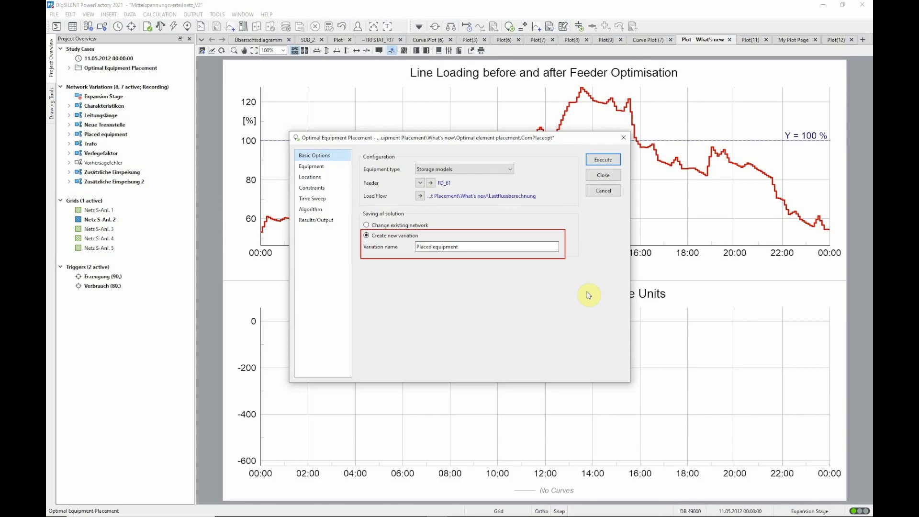
{"action": "mouse_move", "coordinate": [602, 175]}
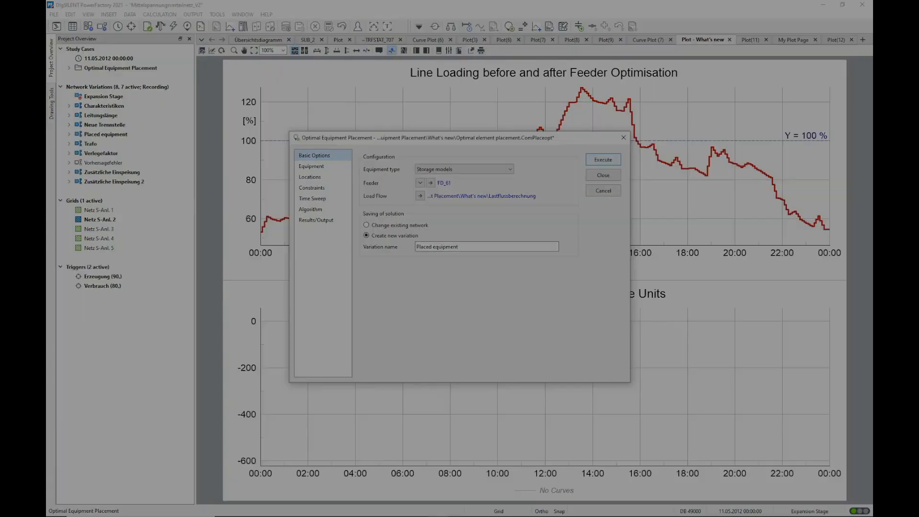
Step: Advance the slideshow from the AC-DC connection element slide to DC-DC Faults
{"action": "left_click", "coordinate": [602, 175]}
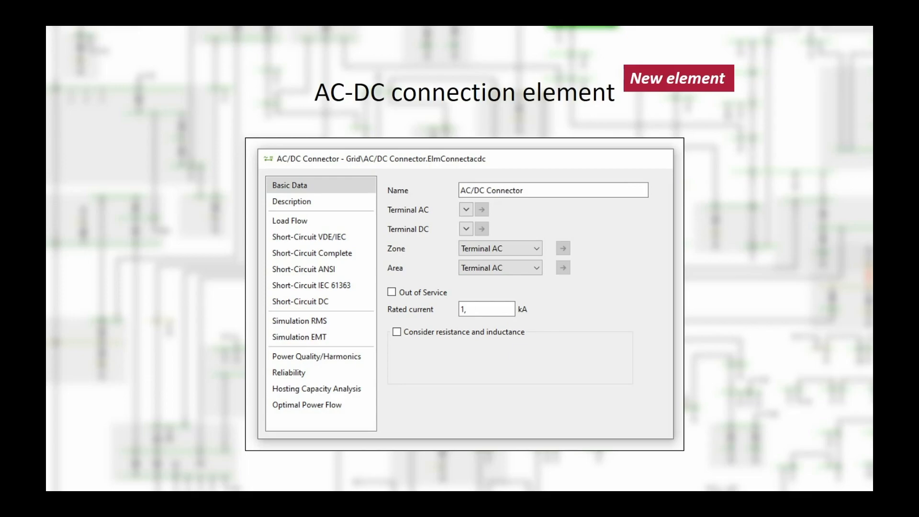
{"action": "key", "text": "Right"}
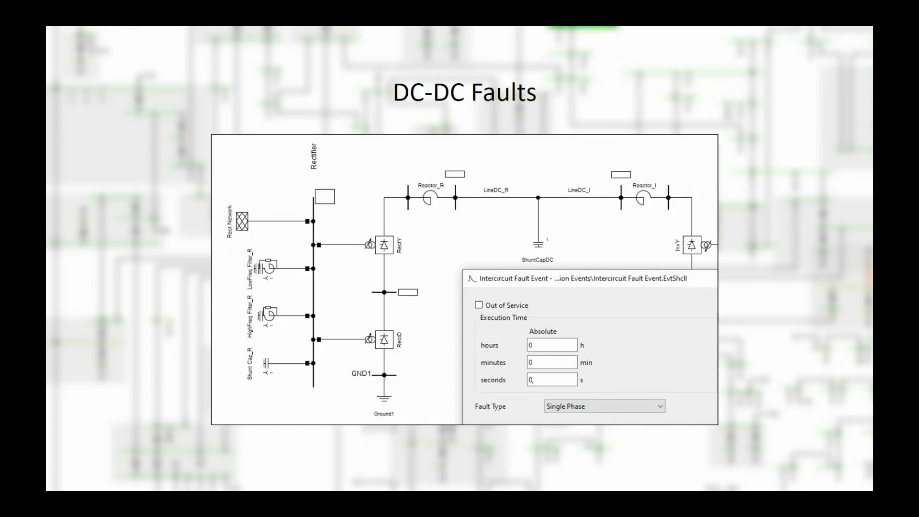